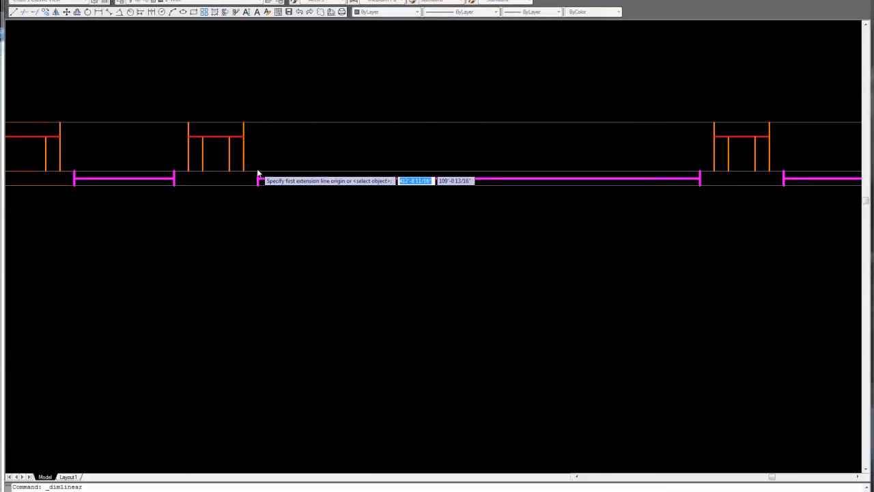
Place a 108½" linear dimension between the two framed wall openings.
click(257, 173)
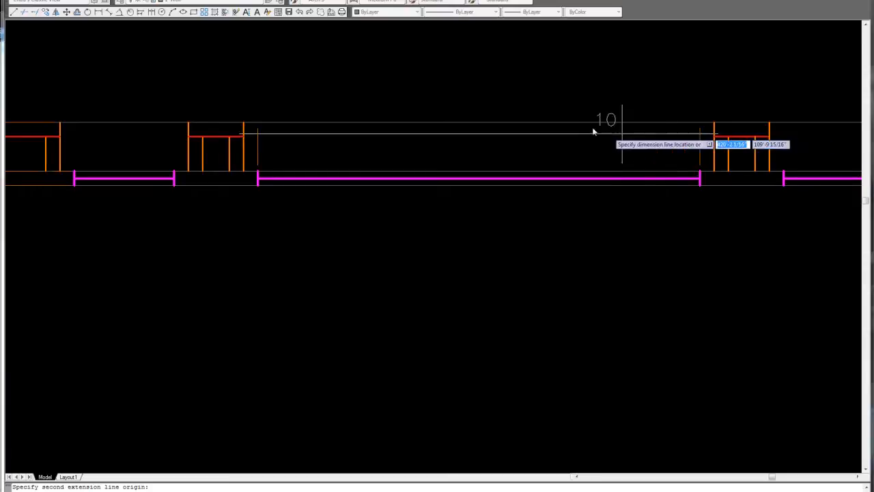
click(450, 86)
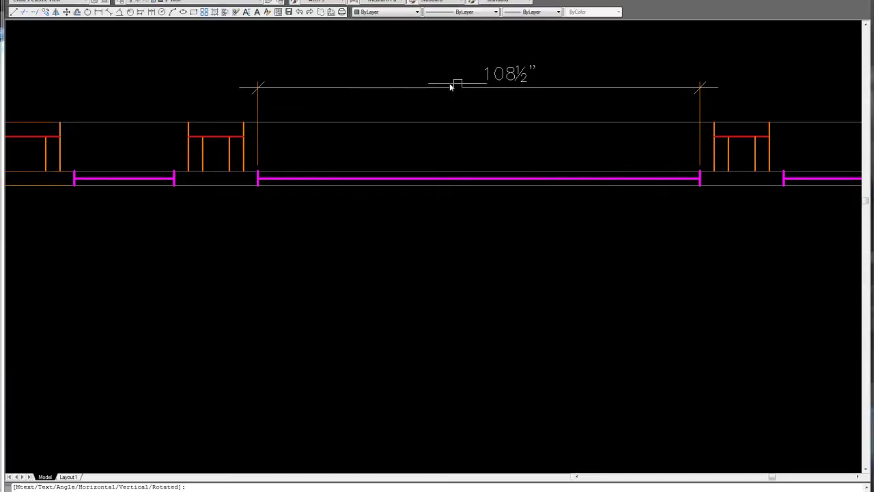
mouse_move(664, 467)
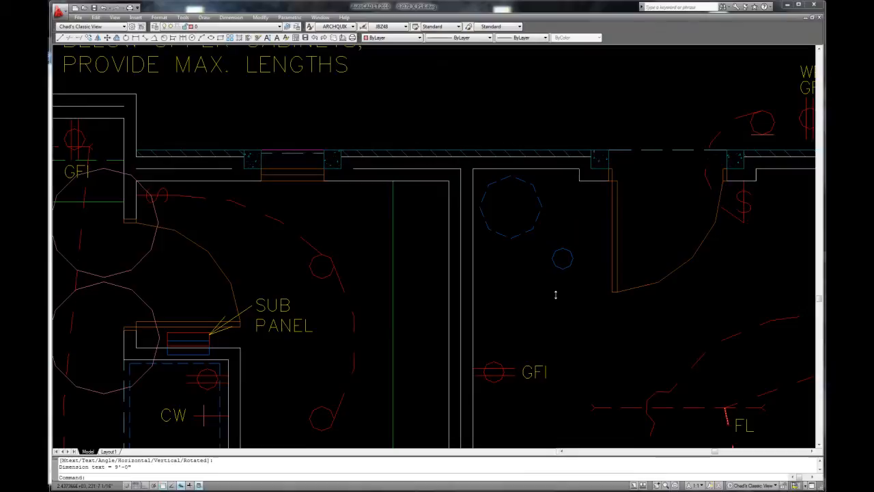
mouse_move(285, 186)
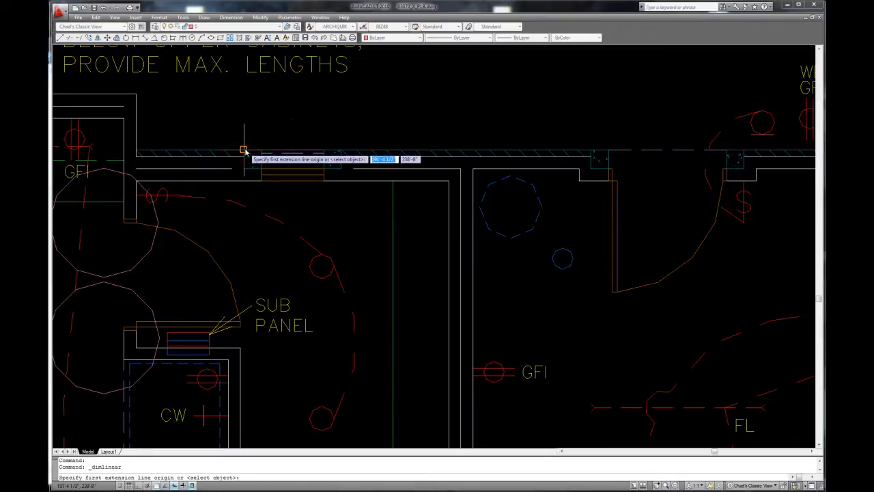
Dimension the window opening in the electrical plan as 2'-4" above the wall.
click(243, 148)
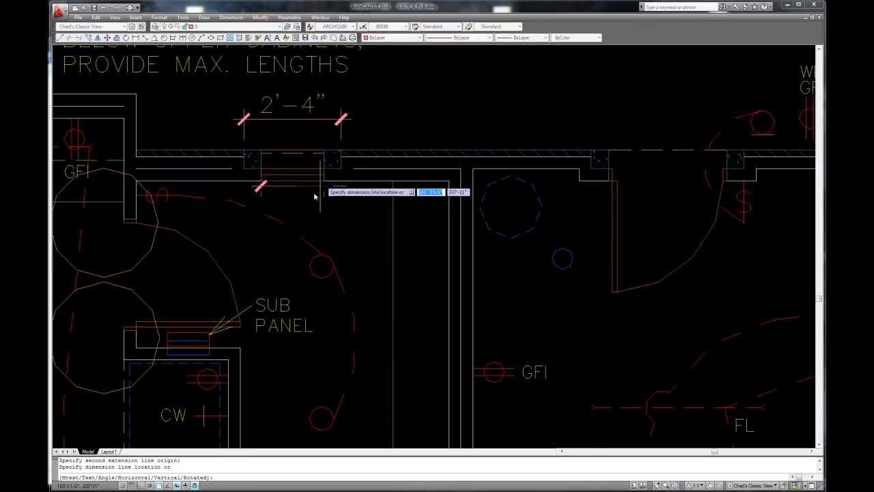
click(297, 222)
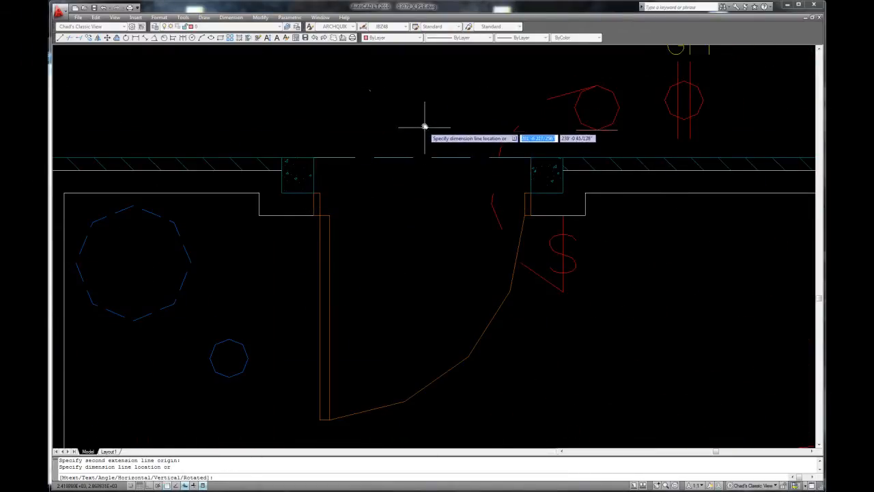
click(424, 126)
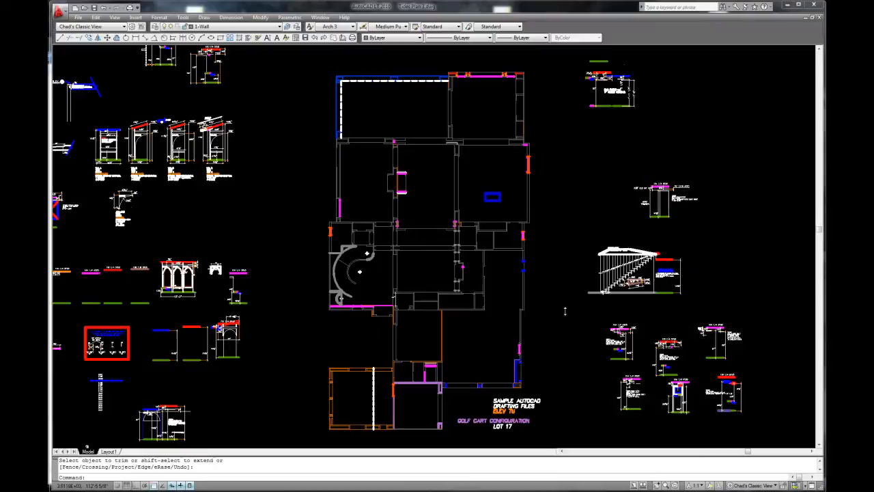
mouse_move(527, 246)
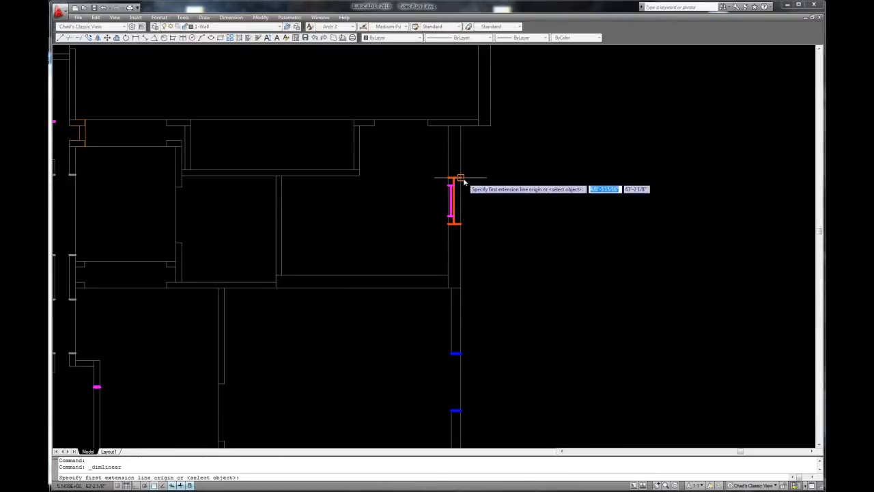
Dimension the wall opening at 27 5/8" overall and 18 1/4" inner section.
click(454, 222)
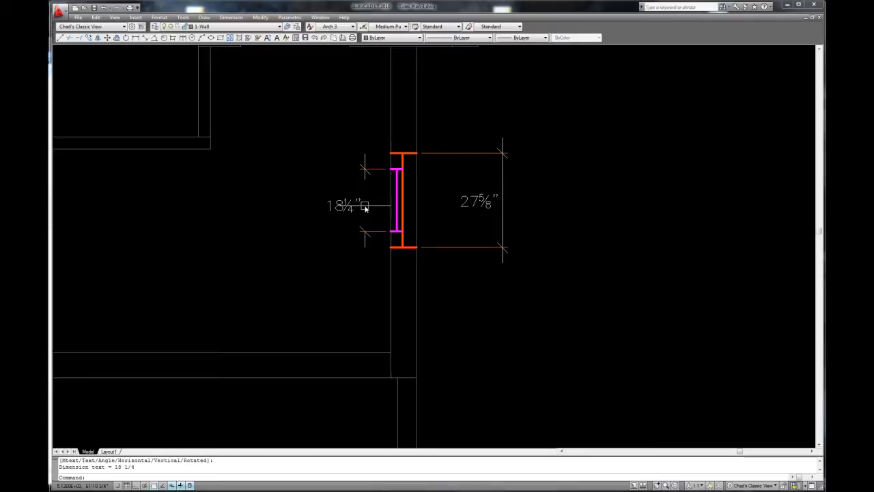
scroll(down, 3)
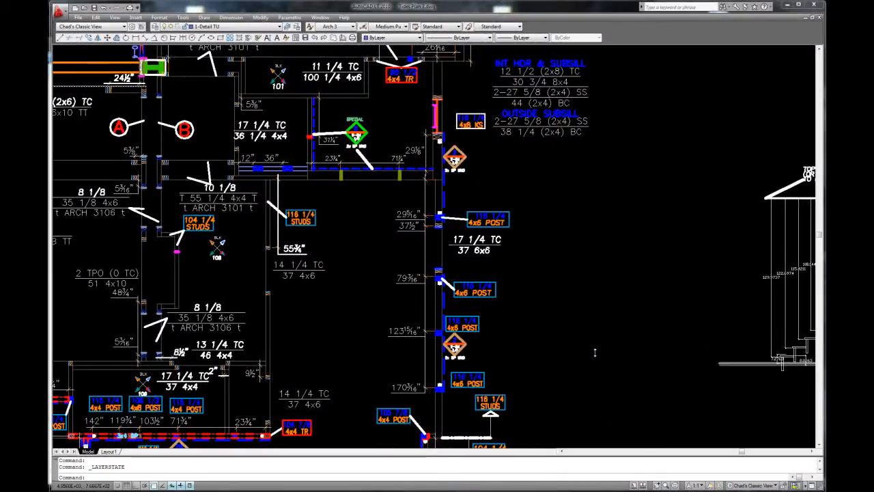
mouse_move(509, 311)
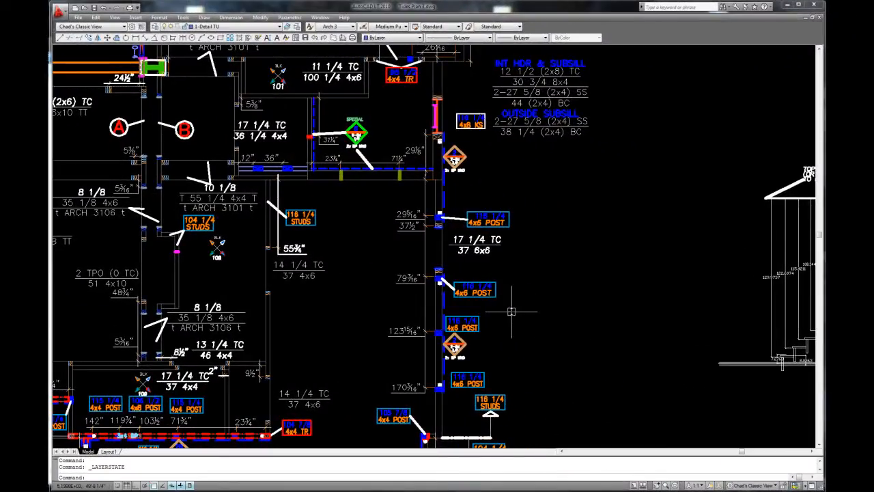
mouse_move(463, 266)
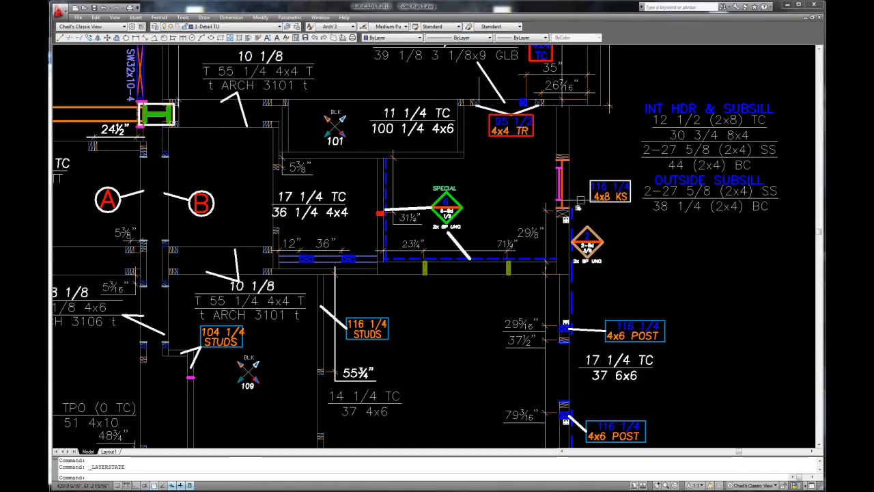
Zoom in on the stud, post and header callouts of the framing detail.
scroll(down, 3)
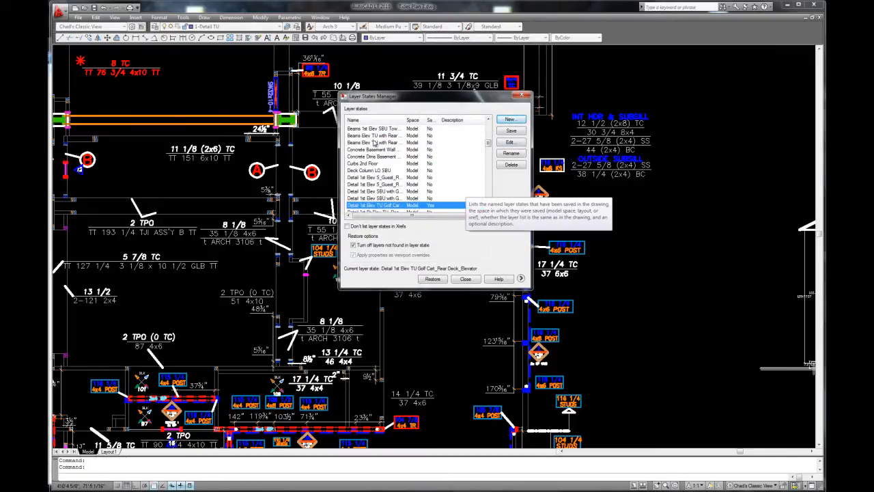
Restore the 'Beams Elev TU with Rear Deck GC NON Tower' layer state.
click(373, 135)
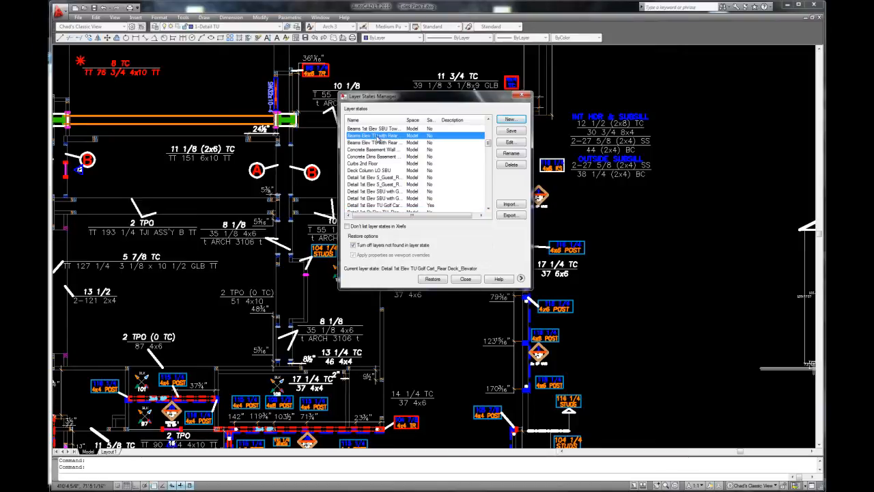
click(465, 278)
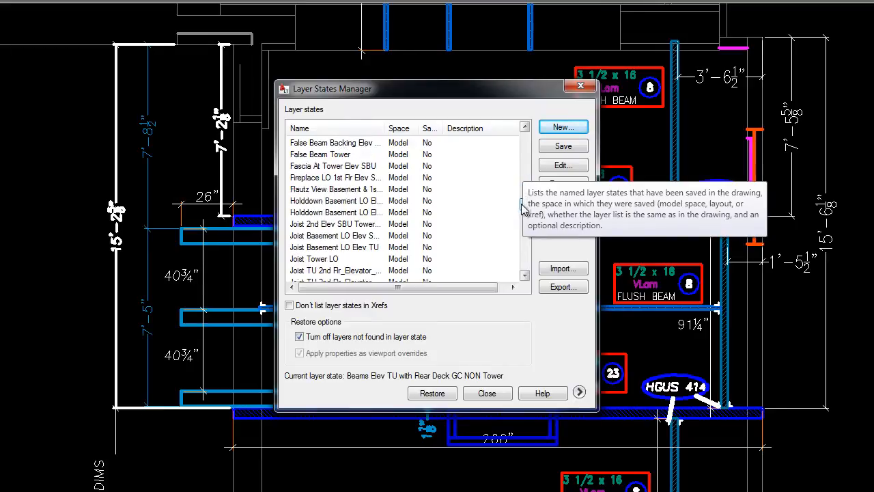
Select and restore a Joist TU 2nd Flr_Elevator layer state.
scroll(down, 3)
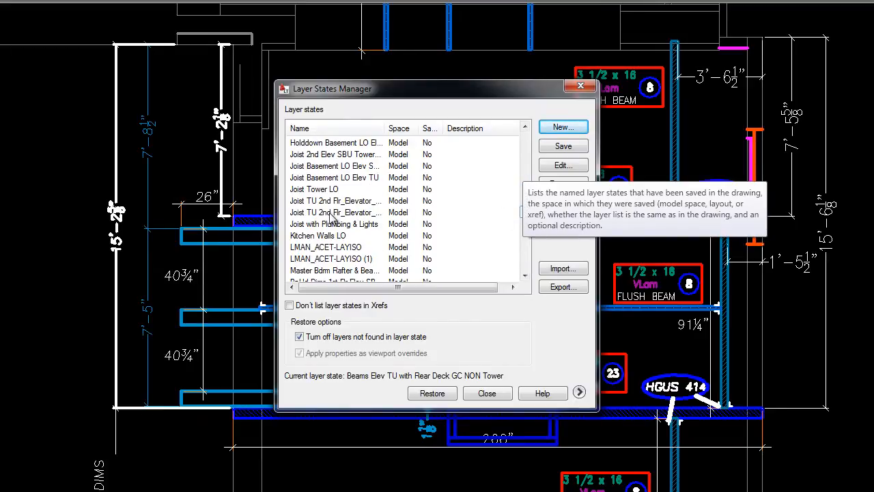
click(335, 200)
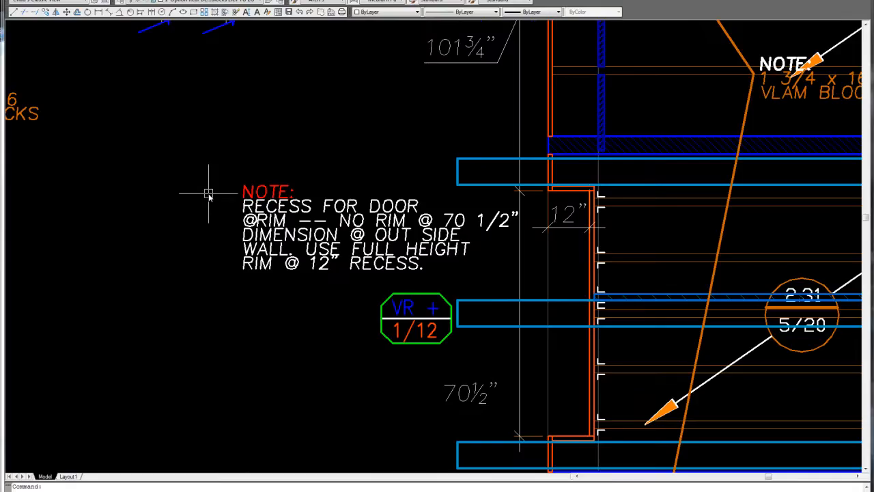
scroll(down, 3)
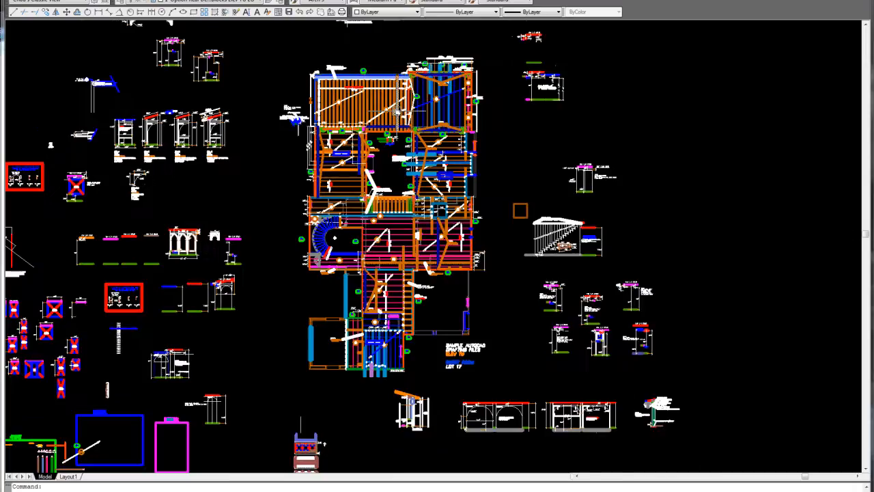
mouse_move(438, 329)
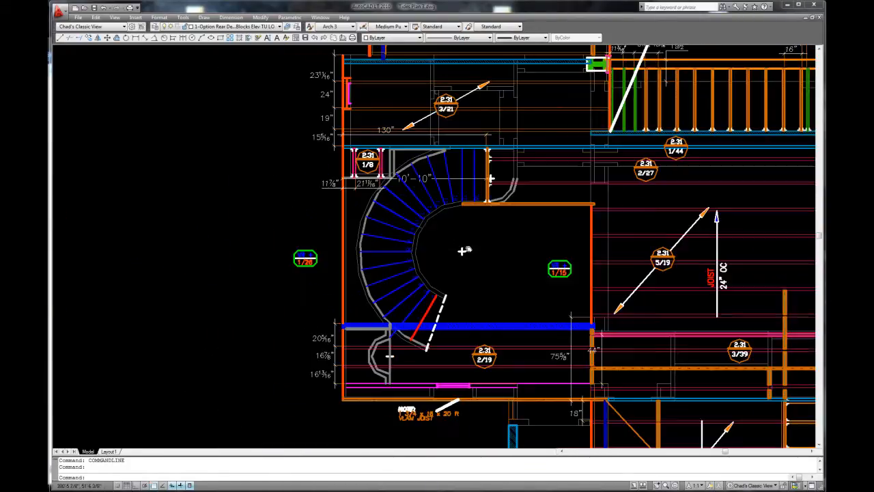
Zoom onto the curved staircase floor framing plan.
scroll(down, 3)
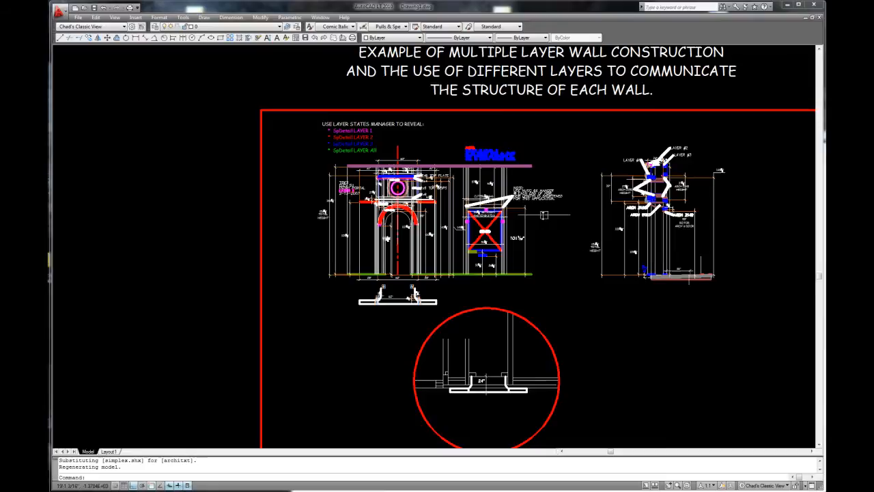
mouse_move(234, 89)
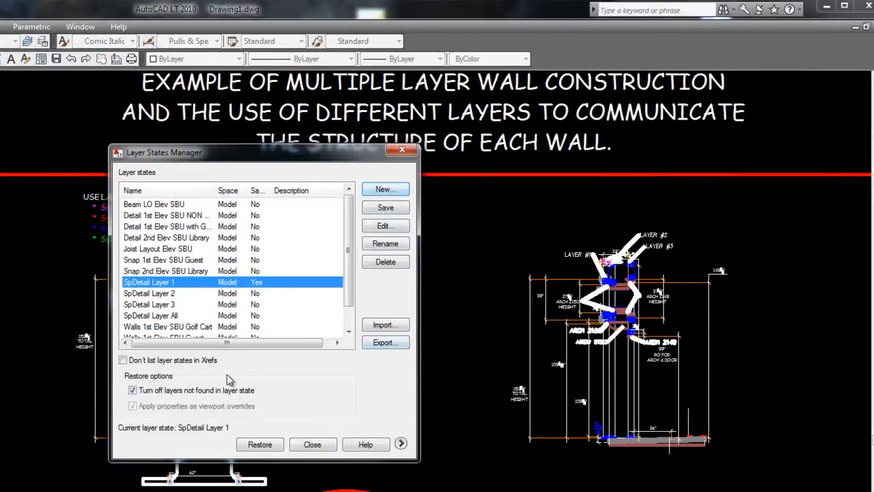
Restore the SpDetail Layer 2 and then SpDetail Layer 3 states.
click(260, 444)
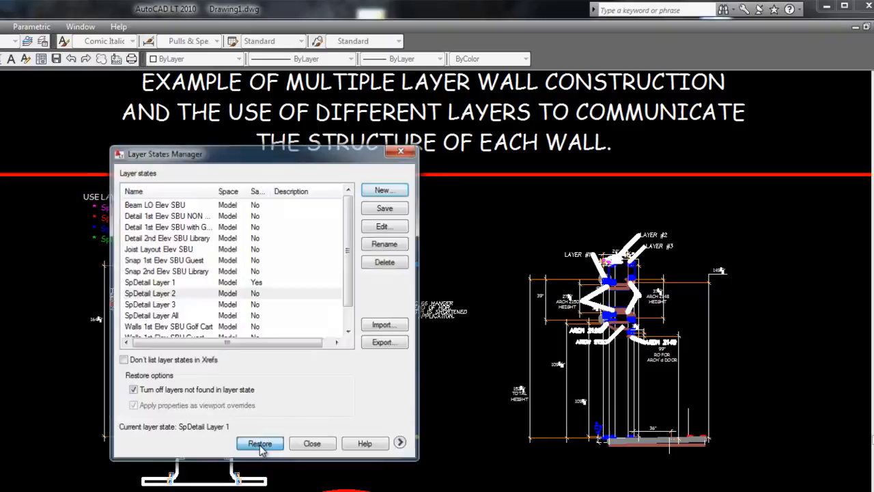
click(260, 443)
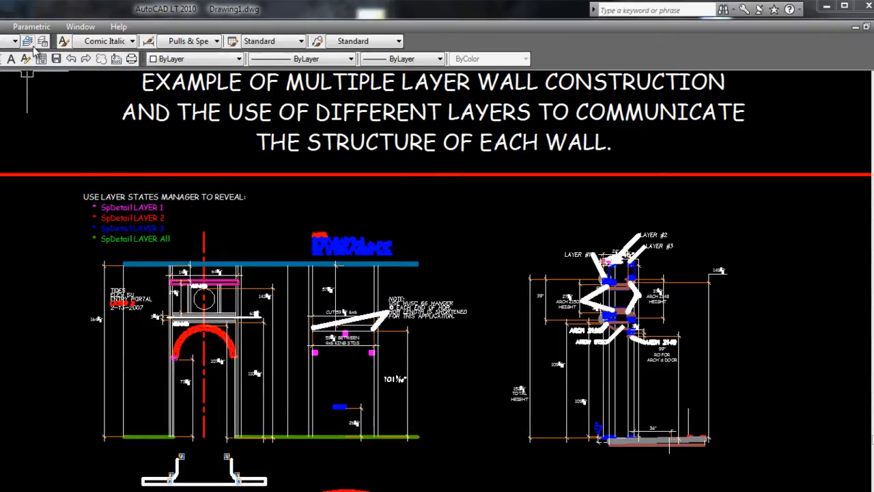
click(32, 42)
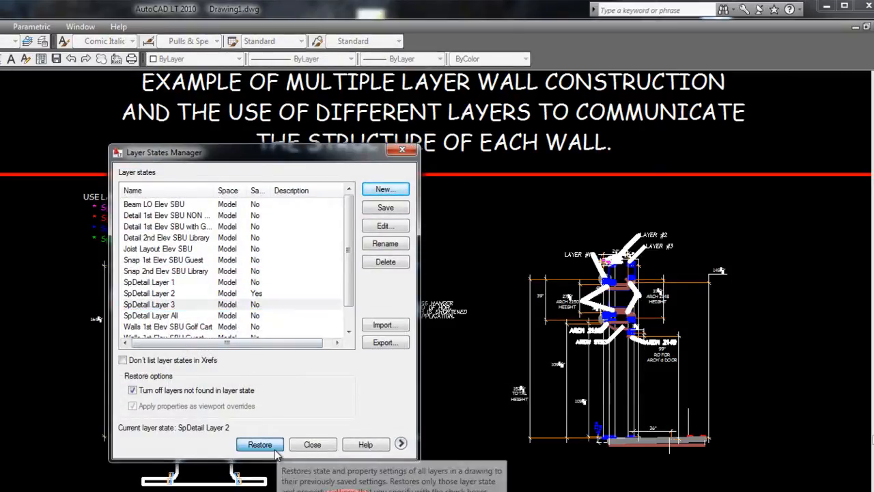
click(259, 443)
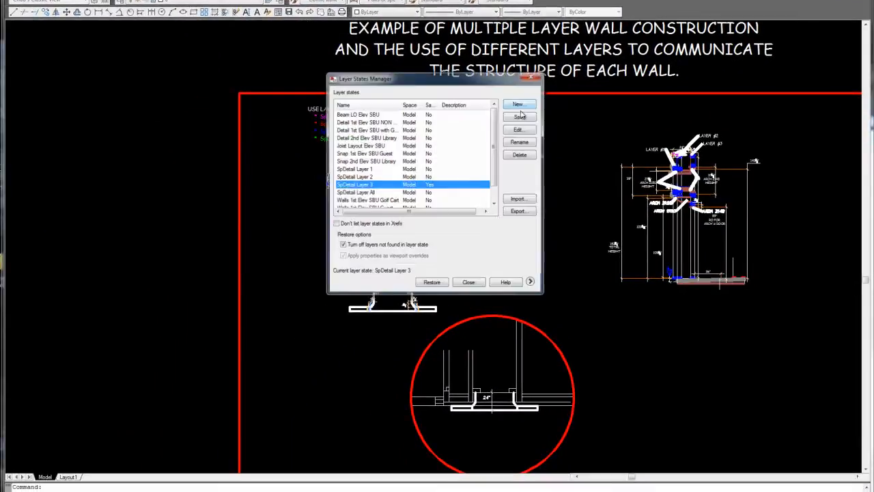
Restore SpDetail Layer All to display every wall layer.
click(355, 192)
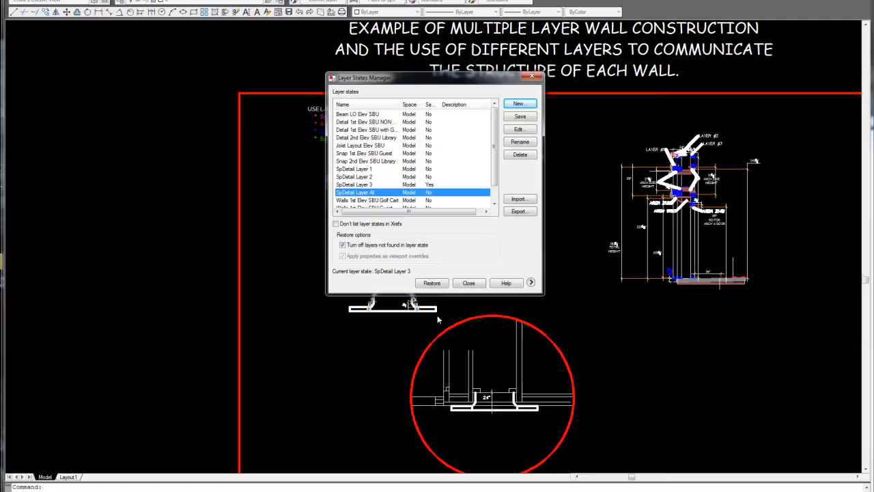
click(468, 282)
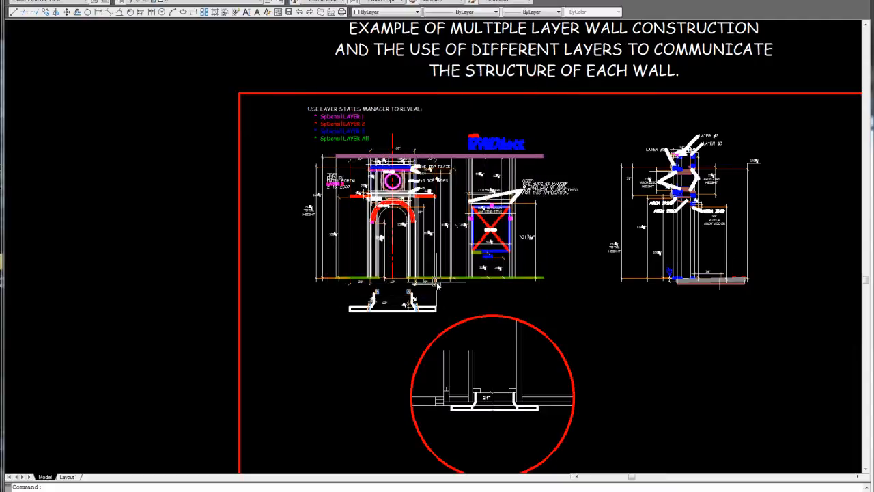
mouse_move(437, 284)
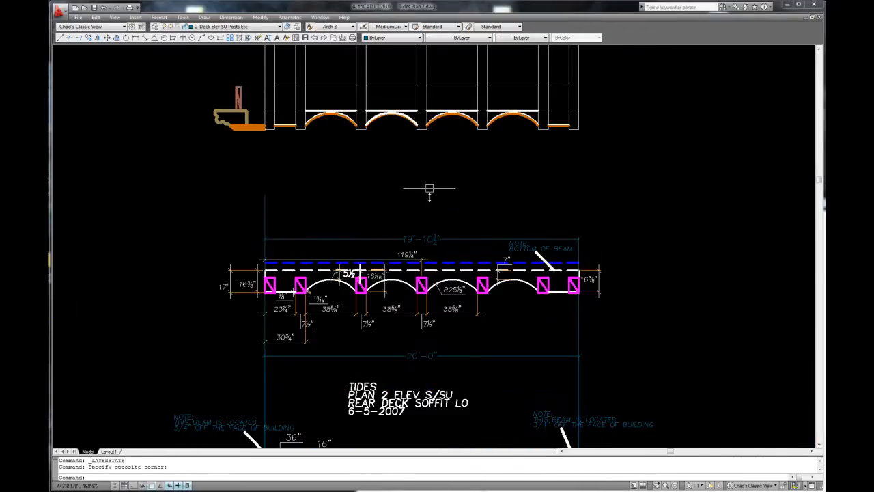
Zoom onto the rear deck soffit and deck set-up details with cut lists.
scroll(down, 3)
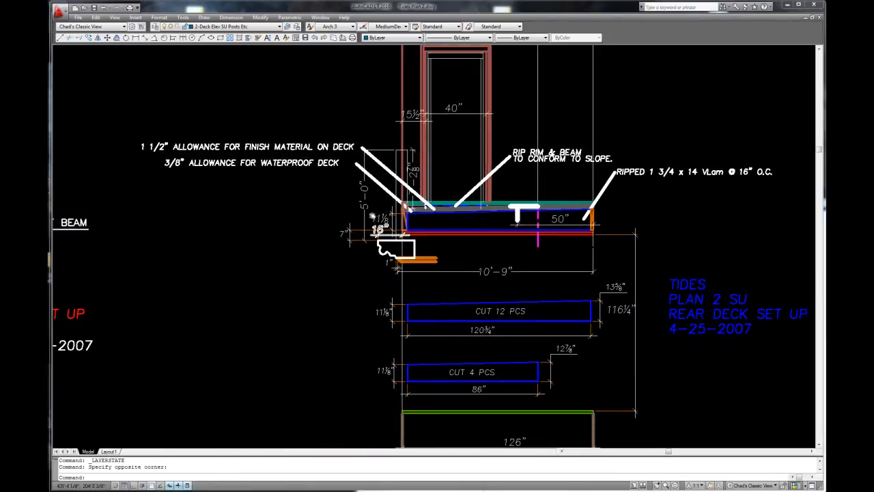
mouse_move(386, 307)
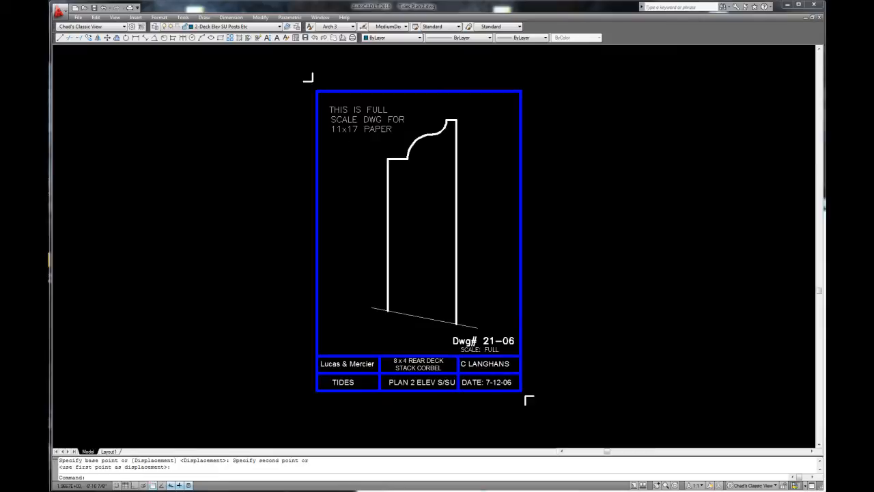
mouse_move(637, 319)
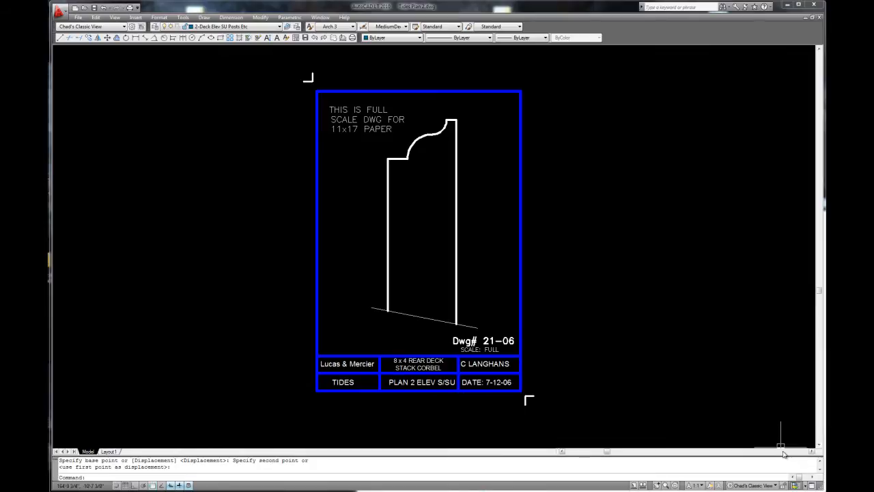
mouse_move(781, 440)
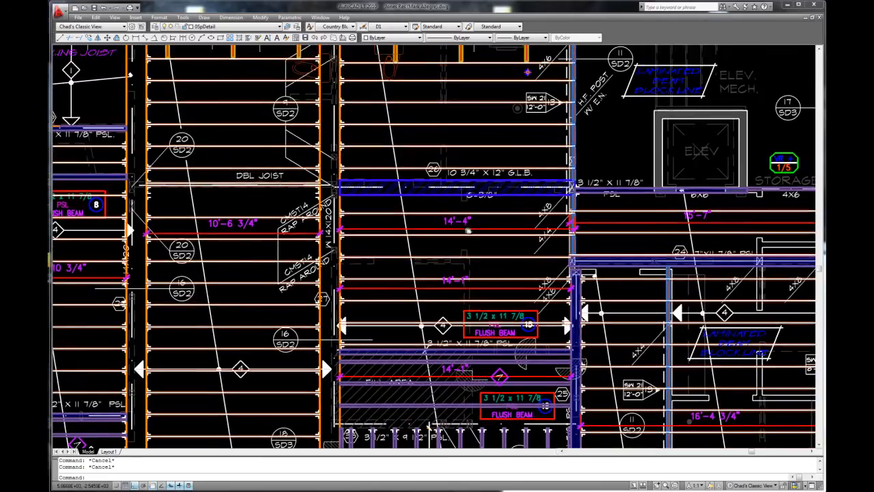
Zoom onto the floor joist plan with flush beams and double joists.
scroll(down, 3)
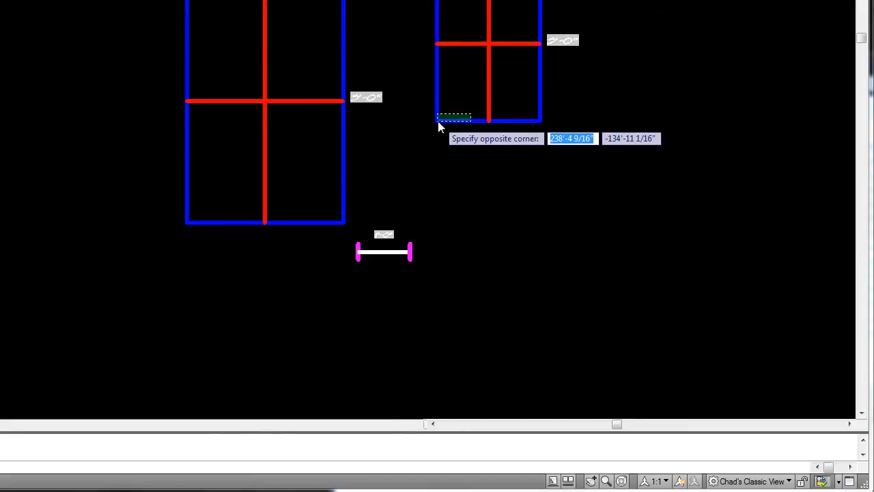
Select the smaller window dynamic block so its stretch grips appear.
click(436, 122)
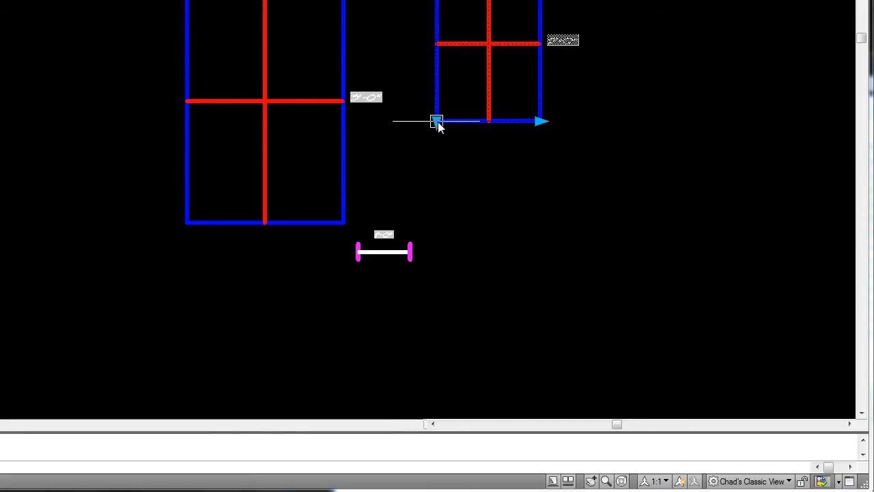